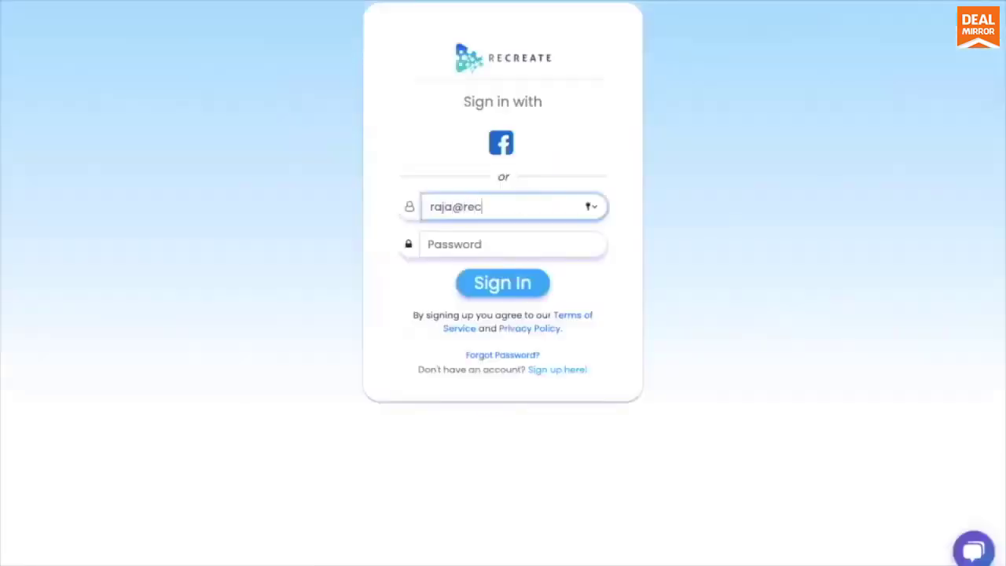
# Step: Sign in to the Recreate account to reach the video creation options
pyautogui.click(503, 283)
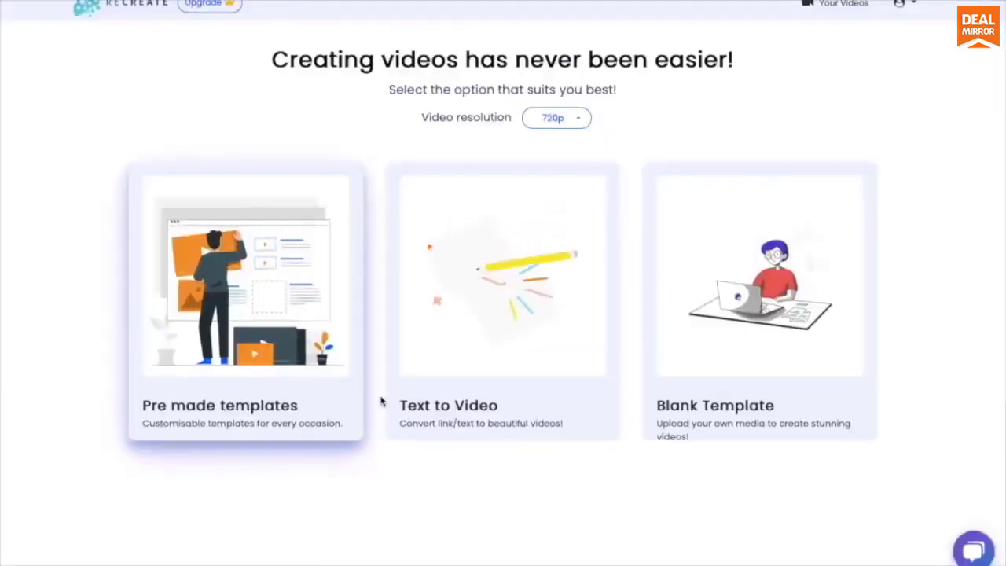
pyautogui.moveTo(484, 341)
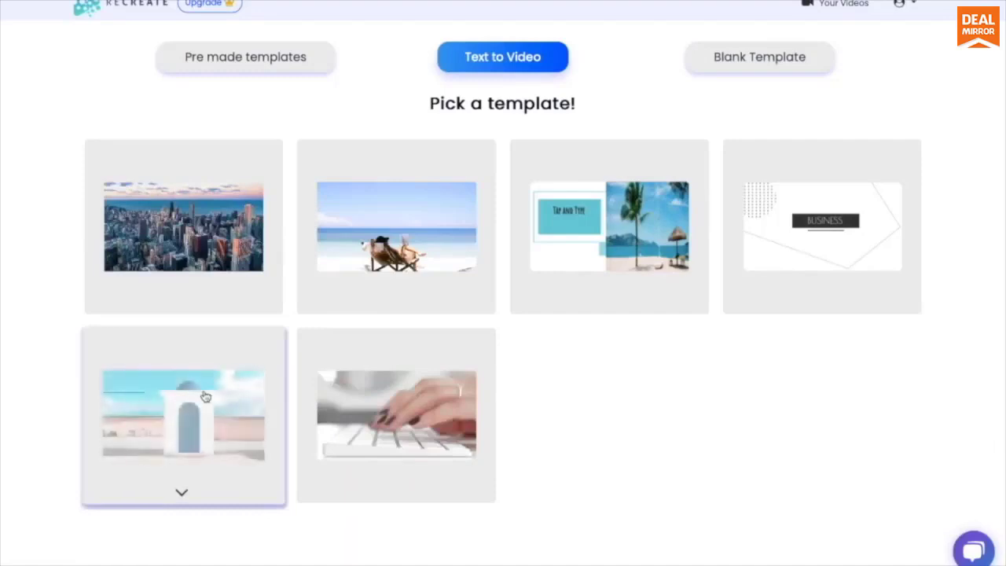
# Step: Start a video from the Illustration template with a story mentioning Corona Virus and submit it
pyautogui.click(182, 416)
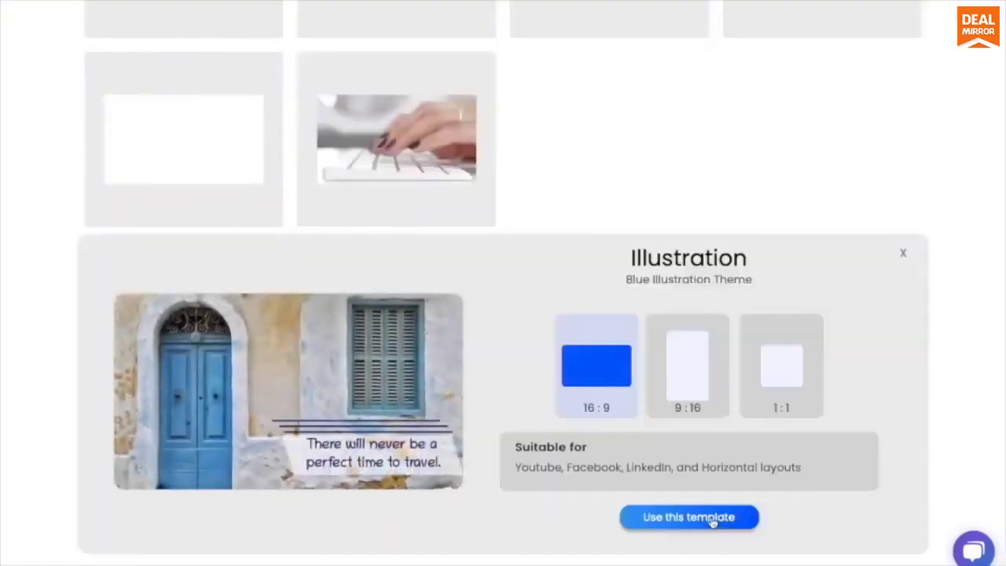
pyautogui.click(689, 517)
pyautogui.write('Cats are cute. Dogs are funny. Netherlands is a small country.')
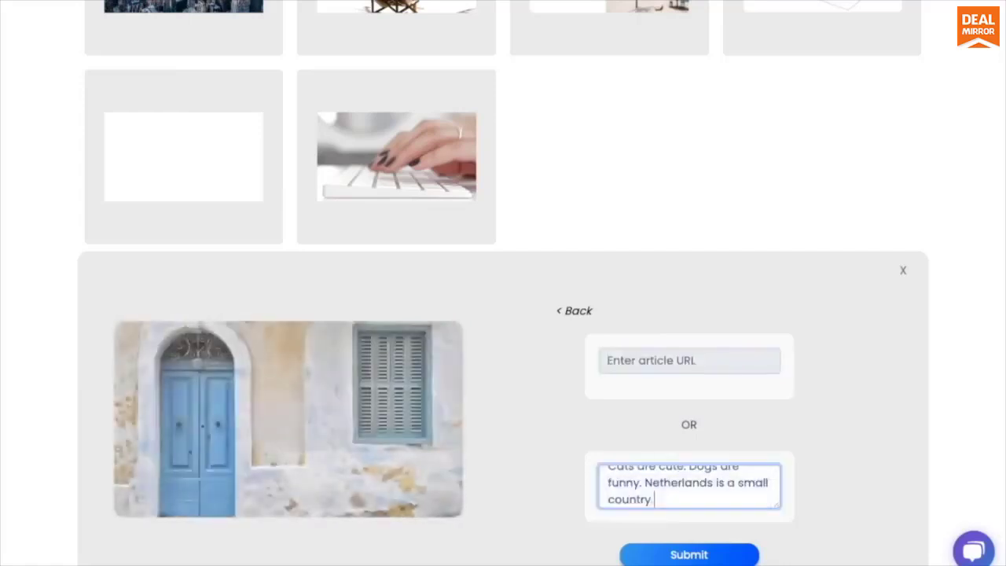
pyautogui.write('Corona Virus is the')
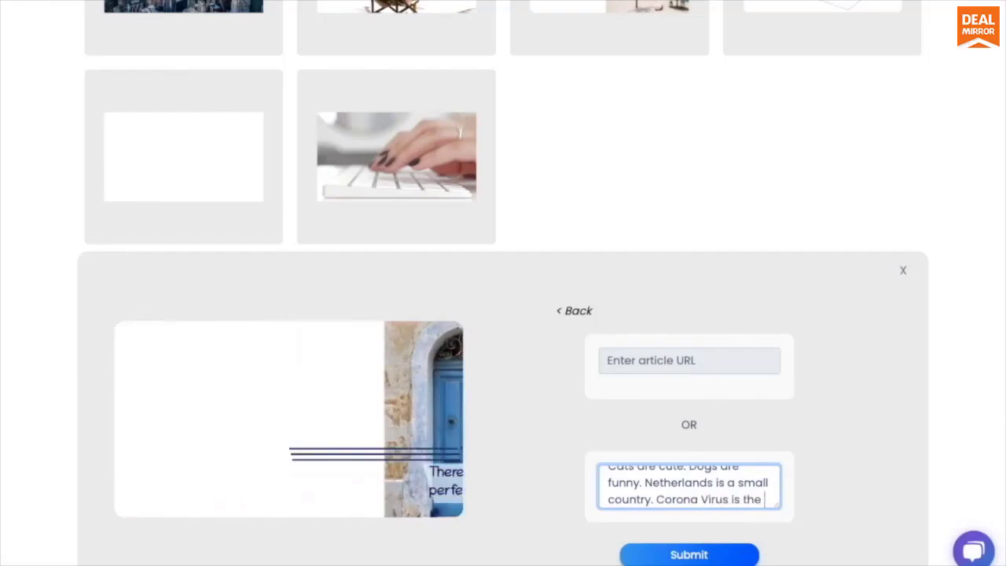
pyautogui.click(689, 554)
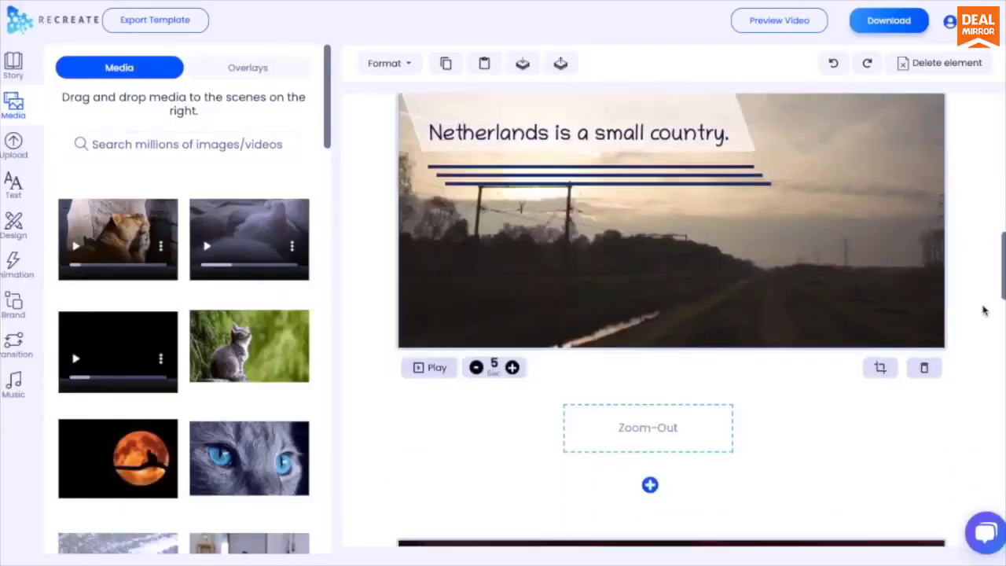
pyautogui.scroll(-3)
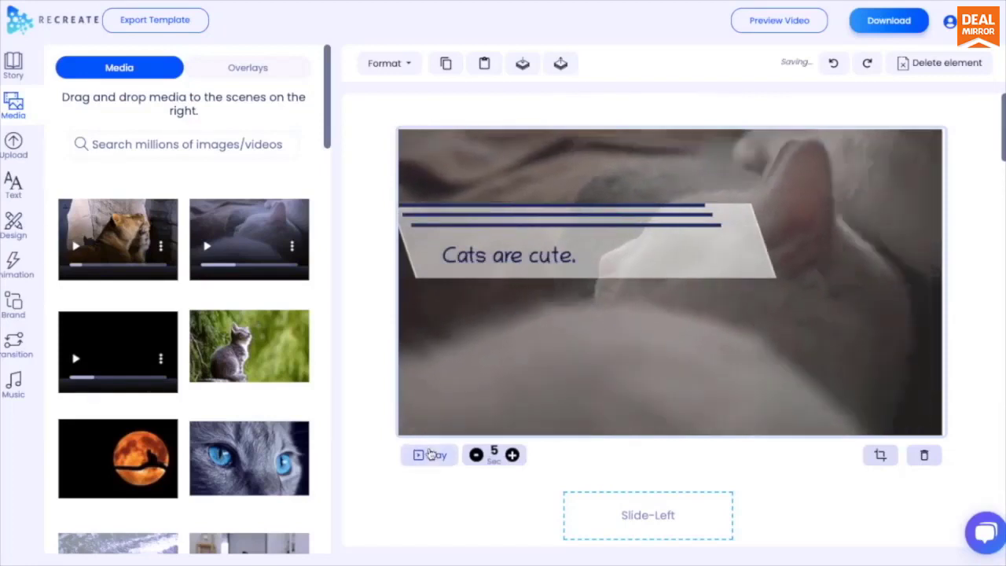
# Step: Add a 'cats' kitten clip to the first scene and change its caption to 'Cats are very cute.'
pyautogui.write('cats')
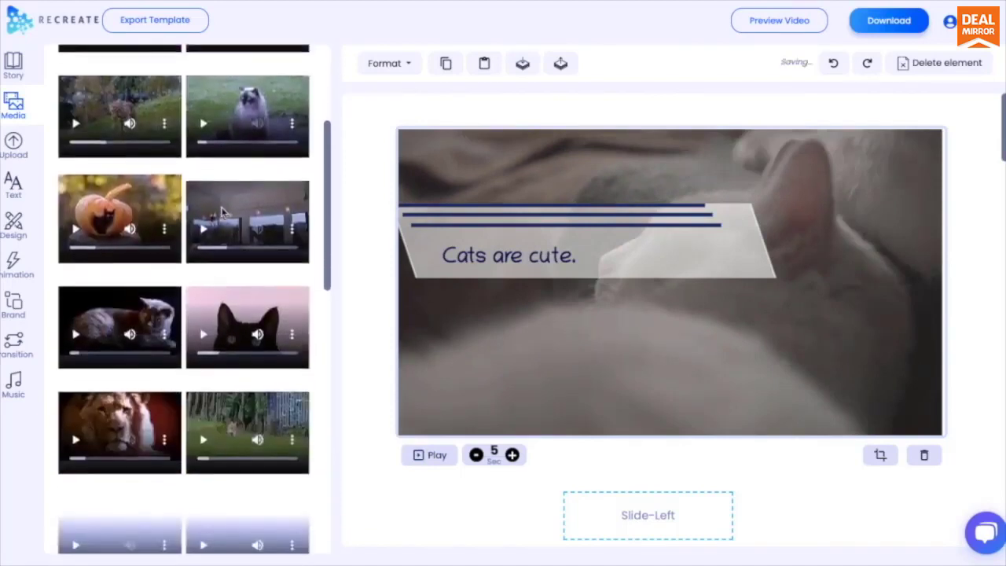
pyautogui.write('cats')
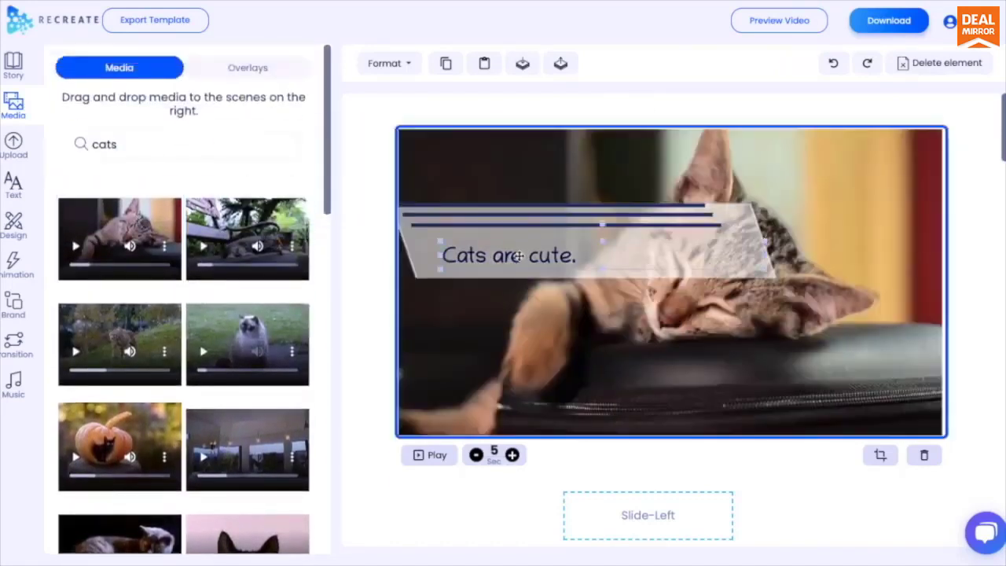
pyautogui.write('very')
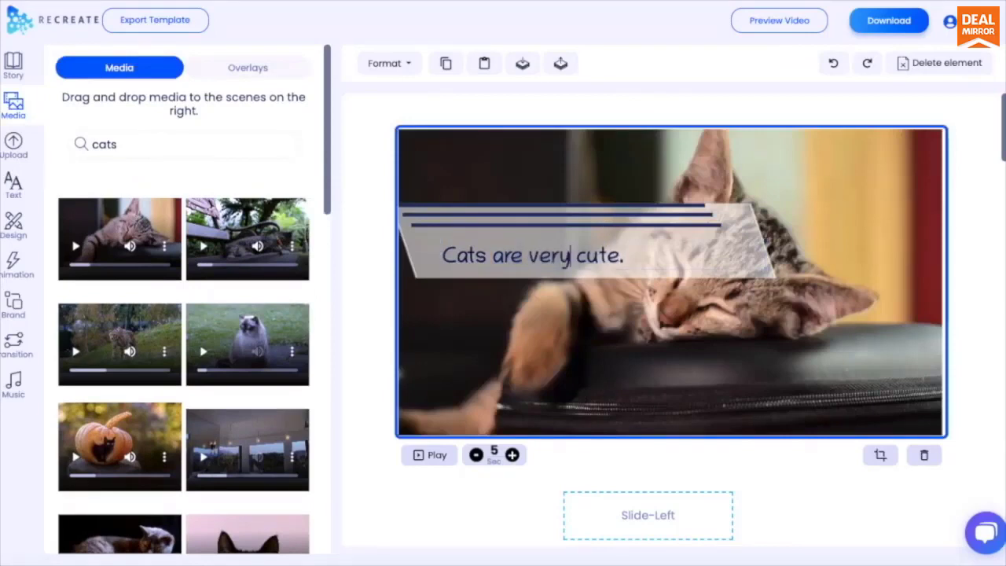
pyautogui.click(13, 342)
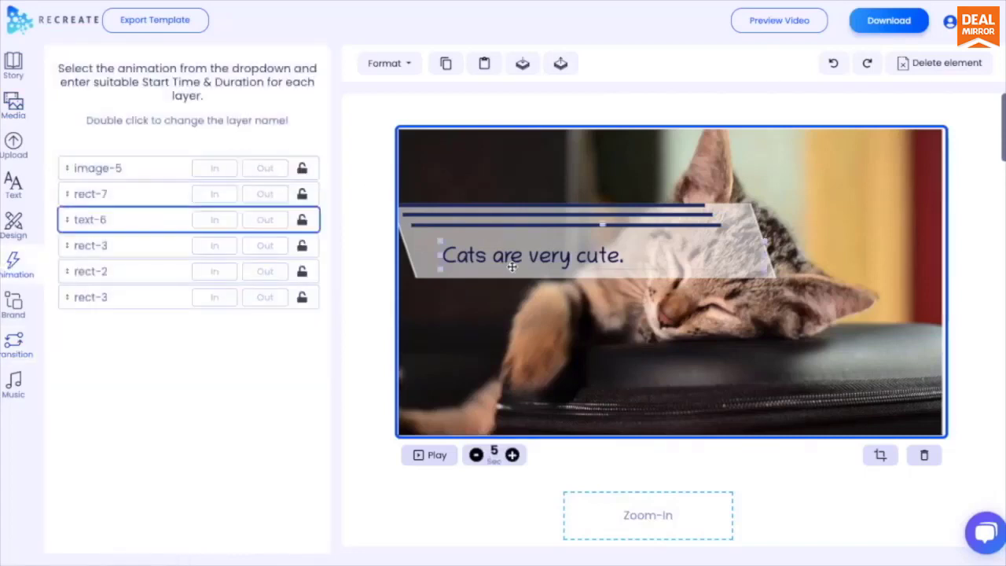
# Step: Give the caption a Fade Left exit animation starting at 0.4 with duration 1
pyautogui.click(214, 220)
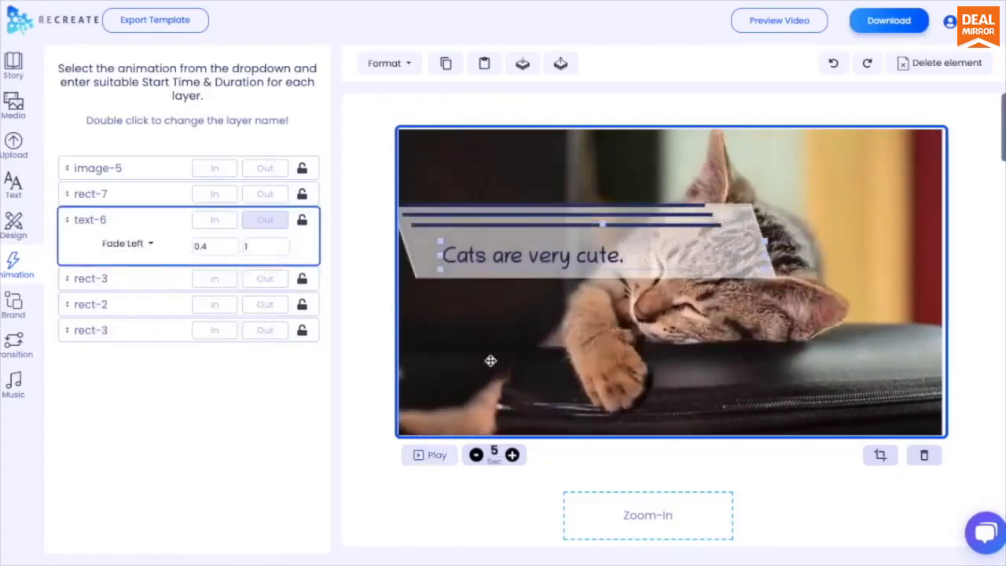
pyautogui.click(123, 167)
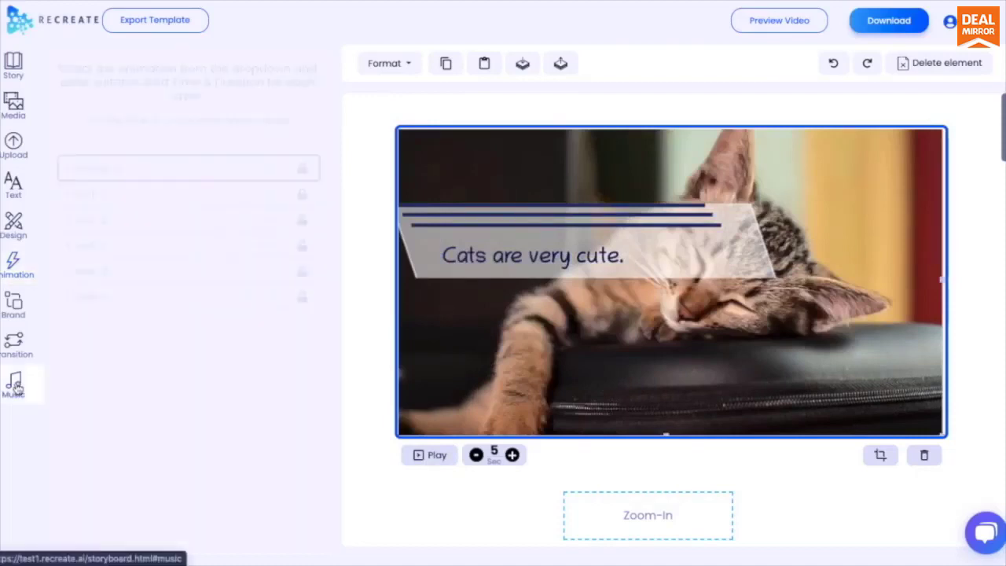
# Step: Browse the Hand Picked Music list and apply the Jaguar track to the video
pyautogui.click(12, 383)
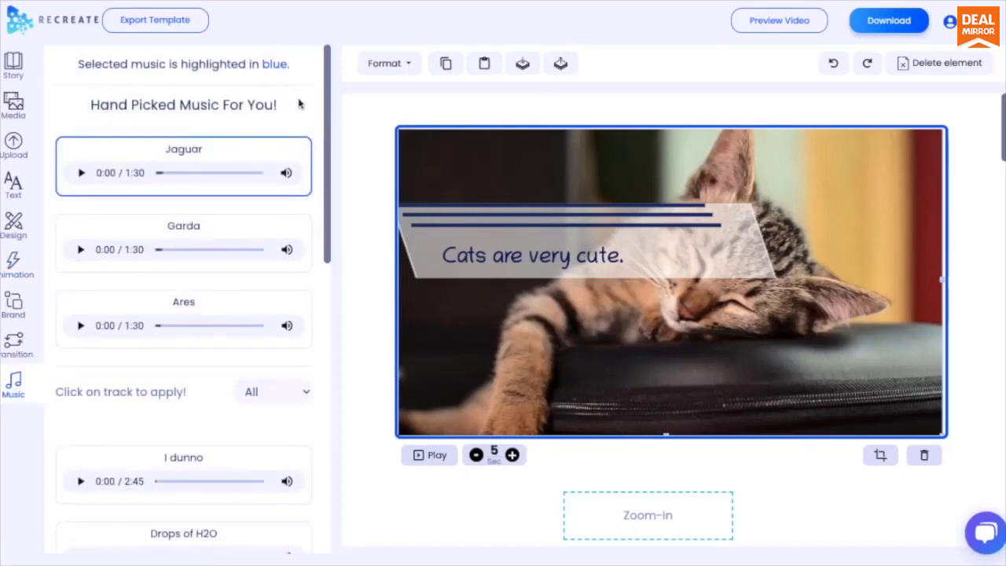
pyautogui.doubleClick(183, 104)
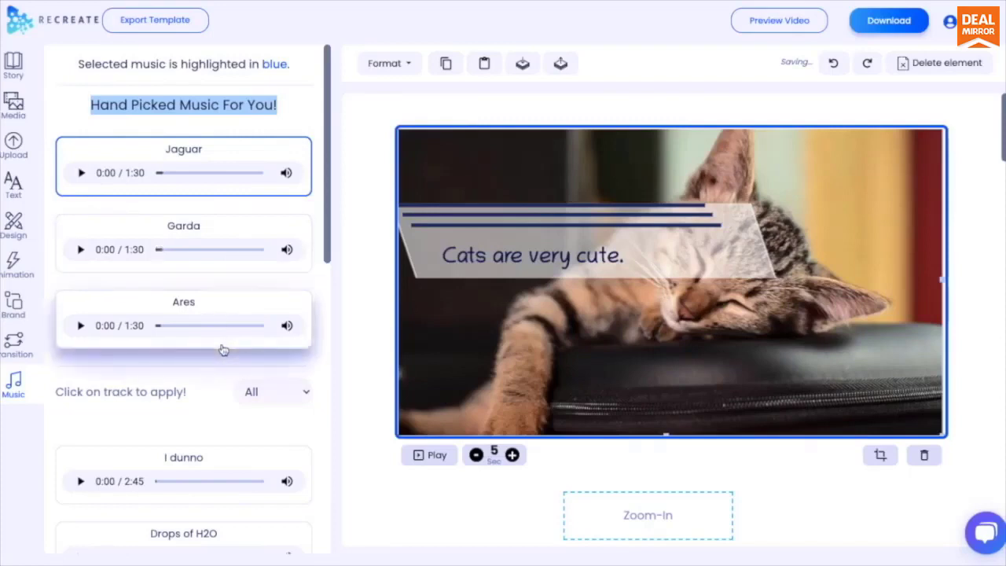
pyautogui.moveTo(267, 292)
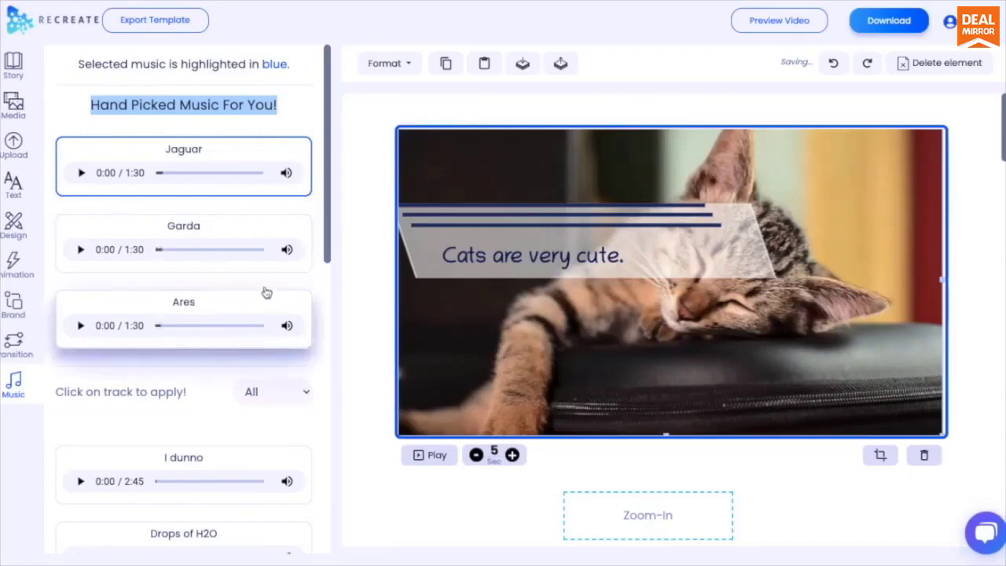
pyautogui.click(183, 243)
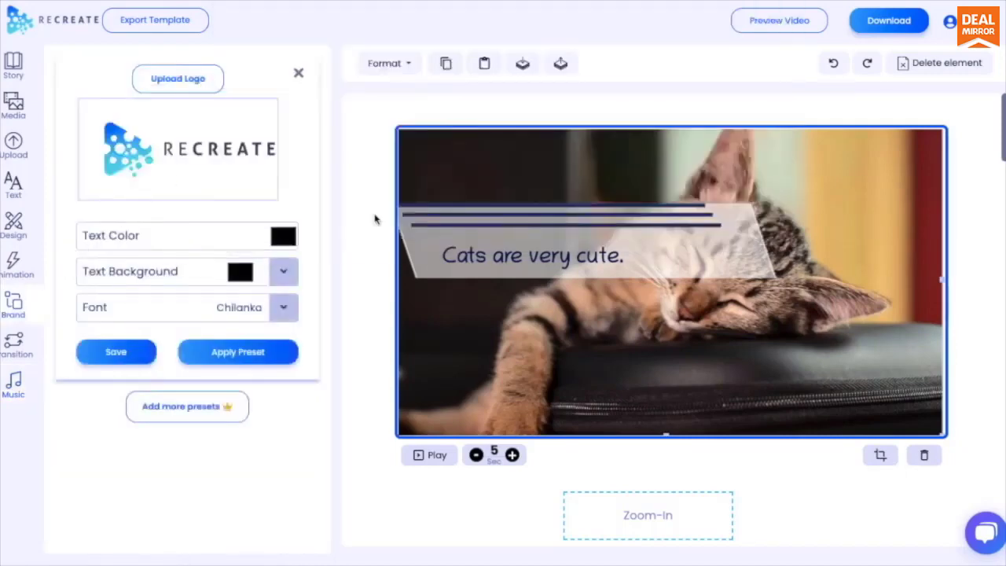
# Step: Set the brand preset font to Orbitron with red text and apply it to the captions
pyautogui.click(185, 306)
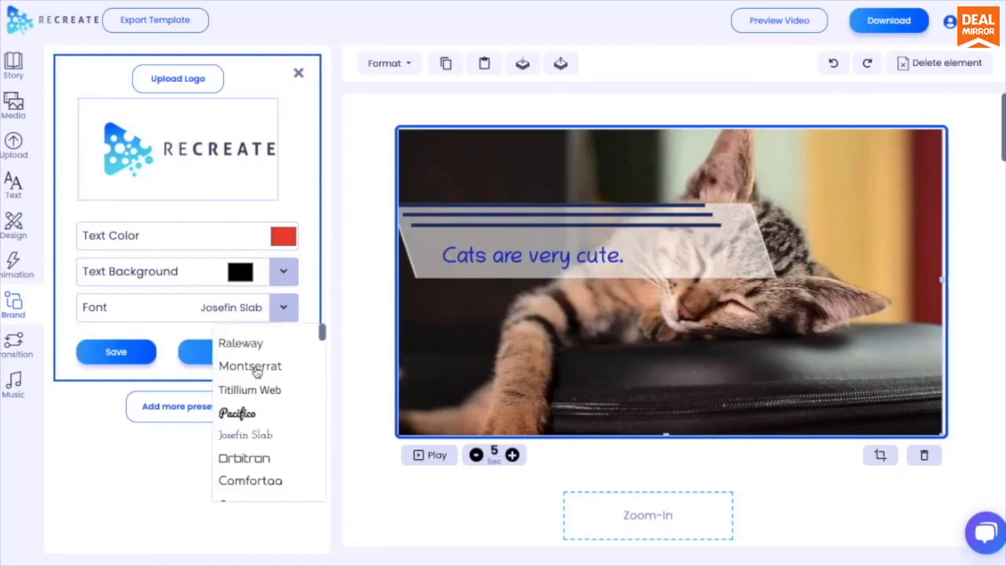
pyautogui.click(246, 457)
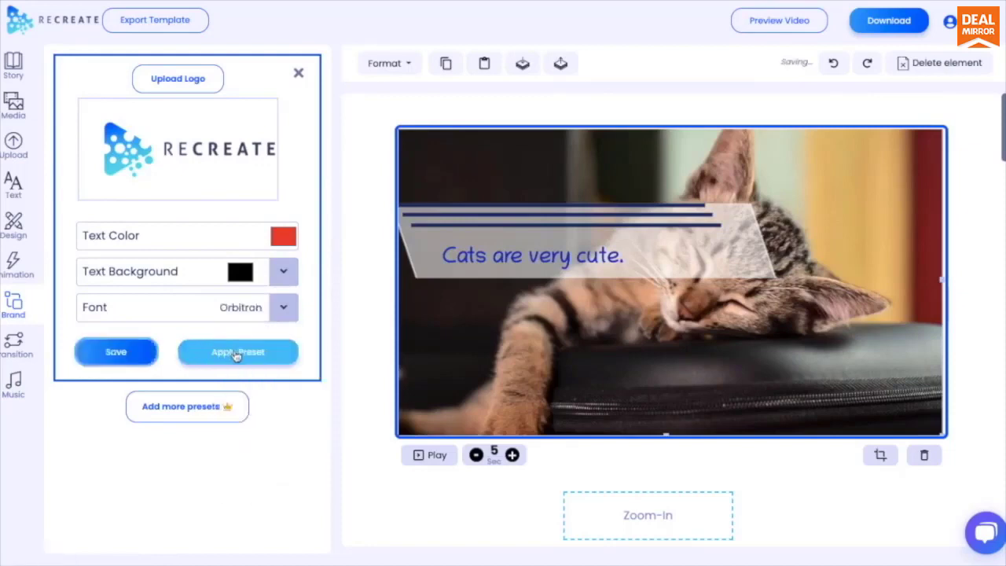
pyautogui.click(238, 353)
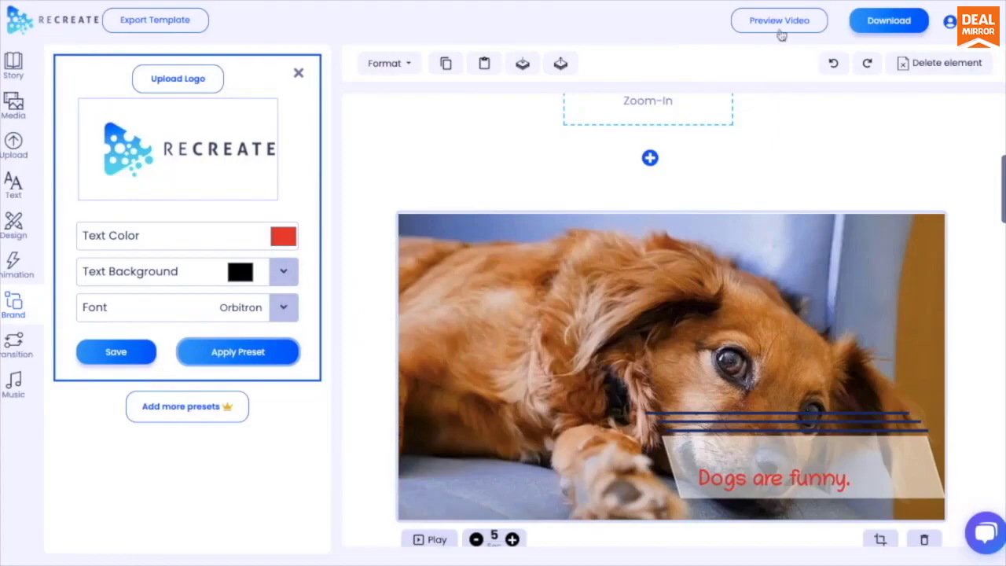
pyautogui.click(780, 21)
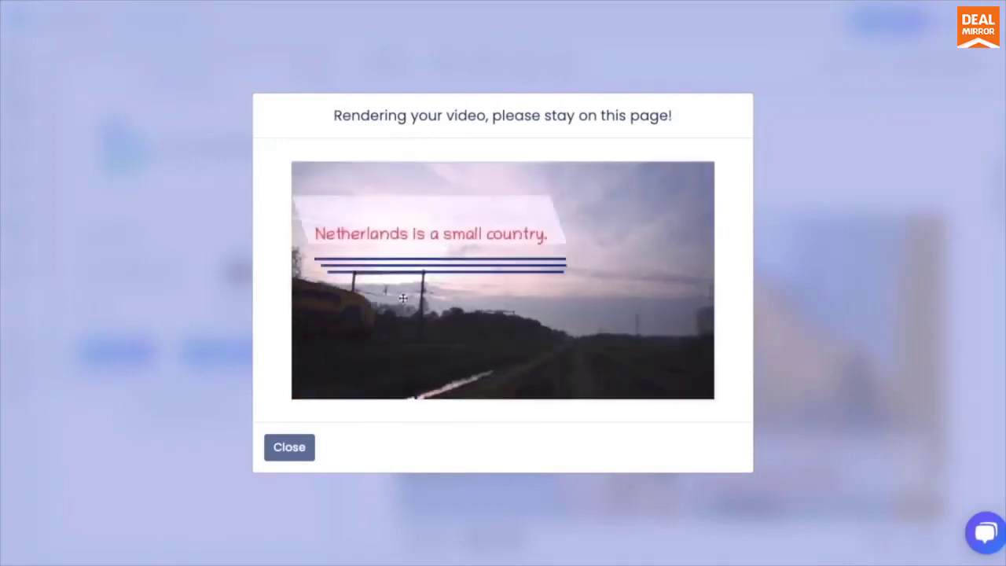
pyautogui.click(289, 446)
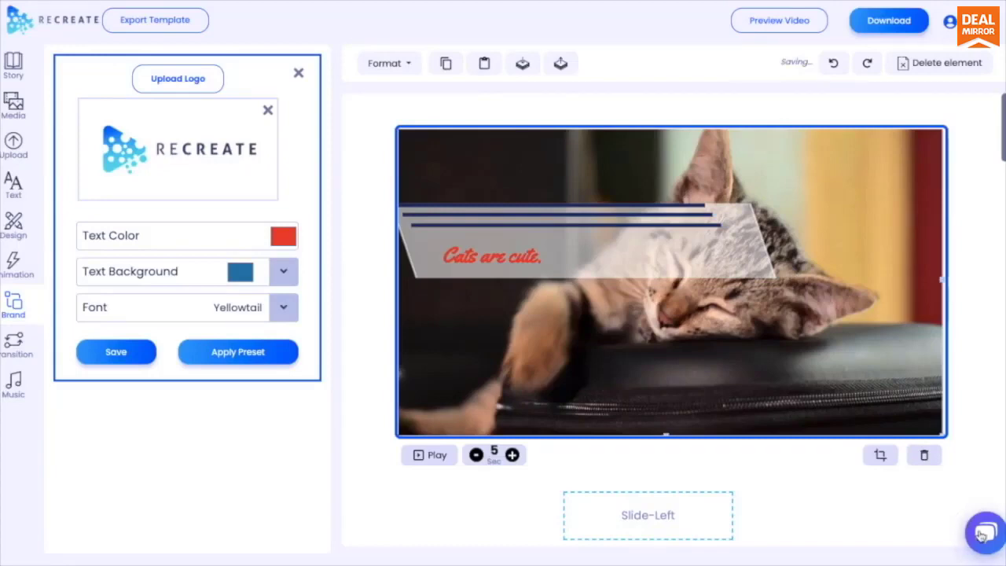
# Step: Draft 'Hi!' as a message in the live support chat
pyautogui.click(984, 533)
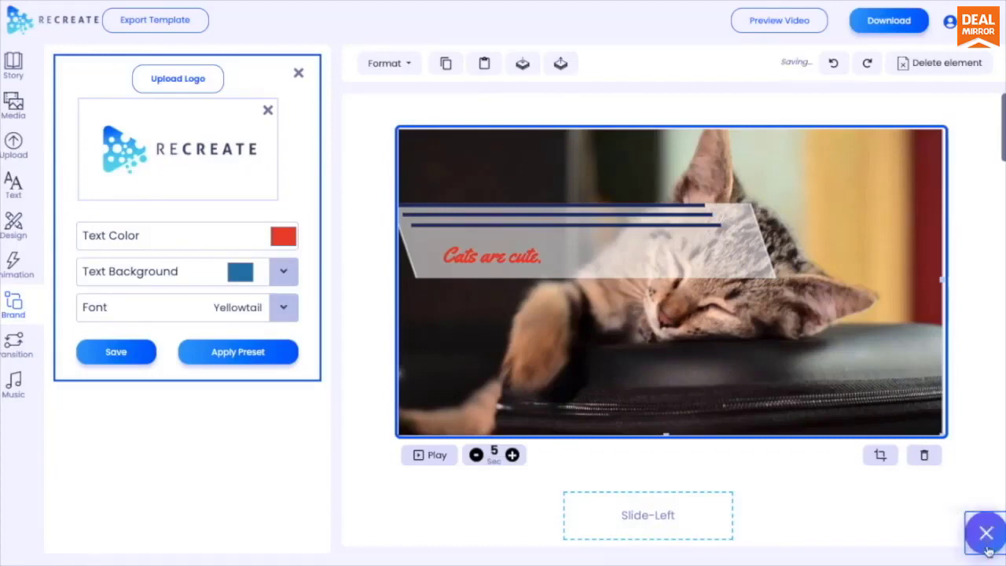
pyautogui.click(985, 532)
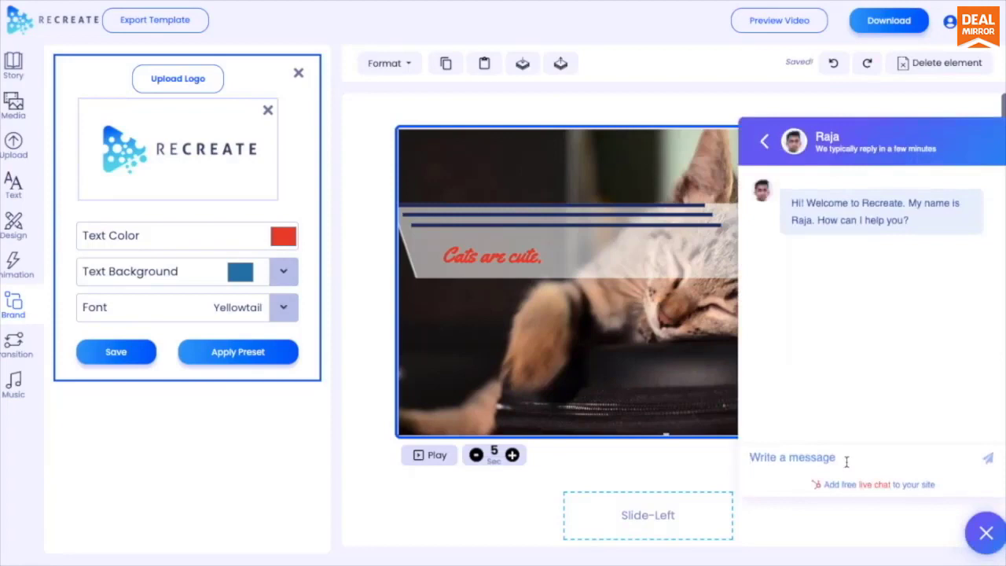
pyautogui.write('Hi!')
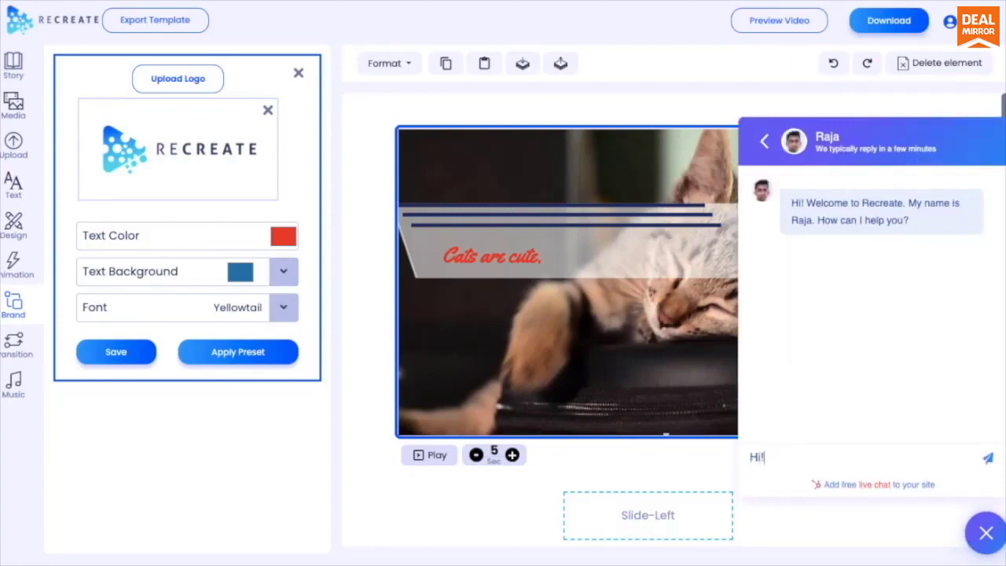